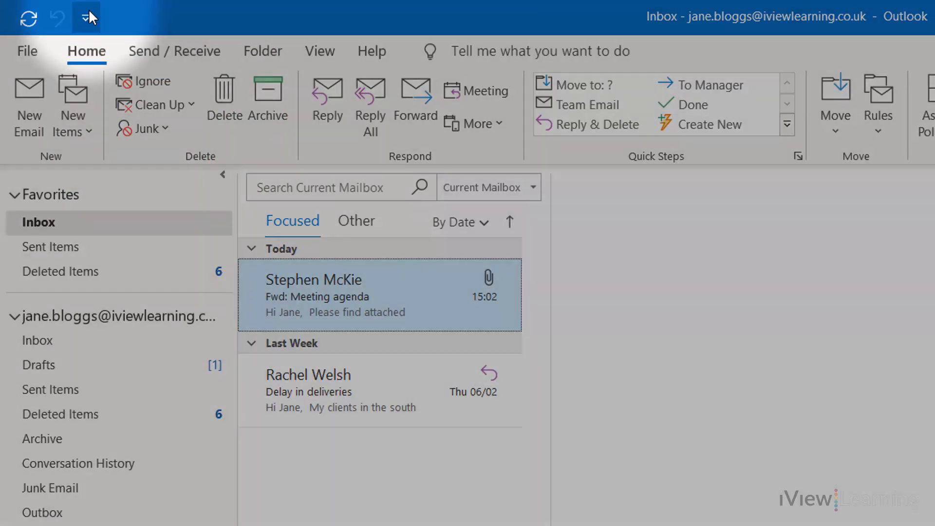
Put the Print command on the Quick Access Toolbar from its customization list.
click(88, 16)
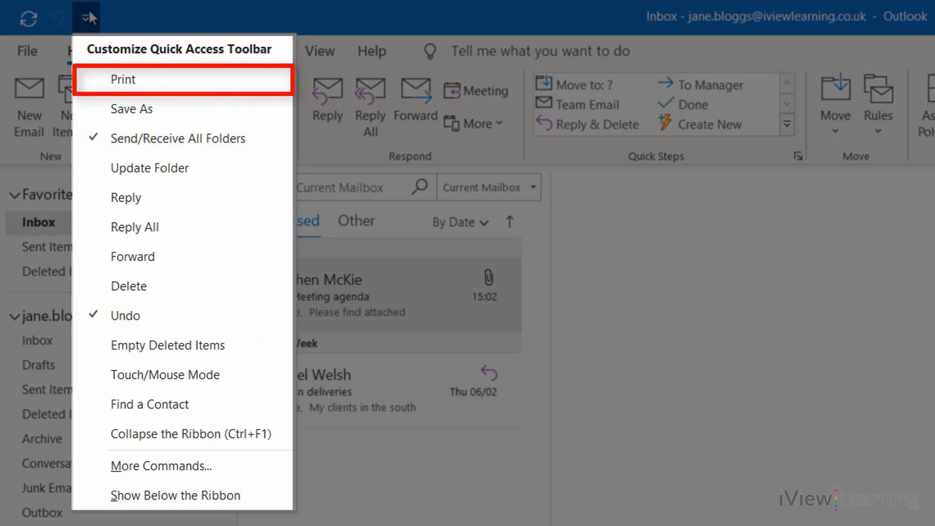
click(122, 79)
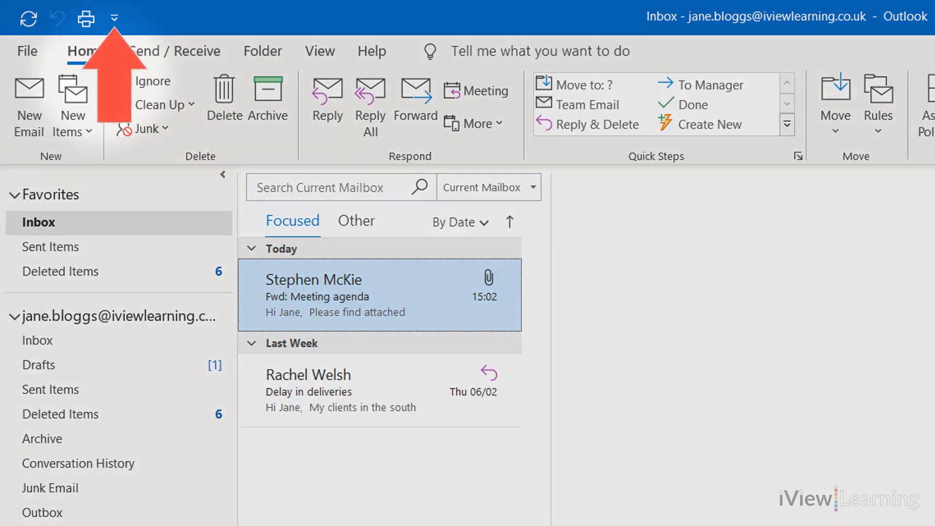
Open the Quick Access Toolbar page of Outlook Options through More Commands.
click(114, 18)
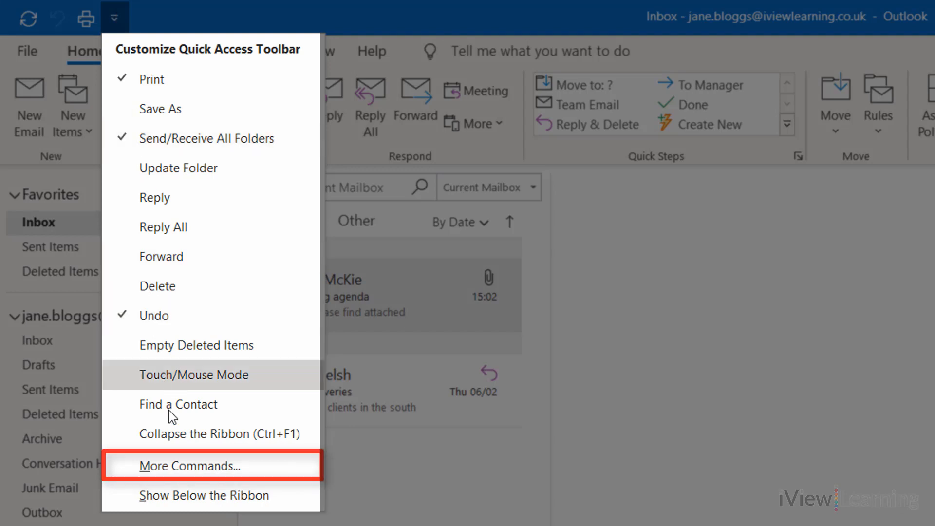
click(189, 465)
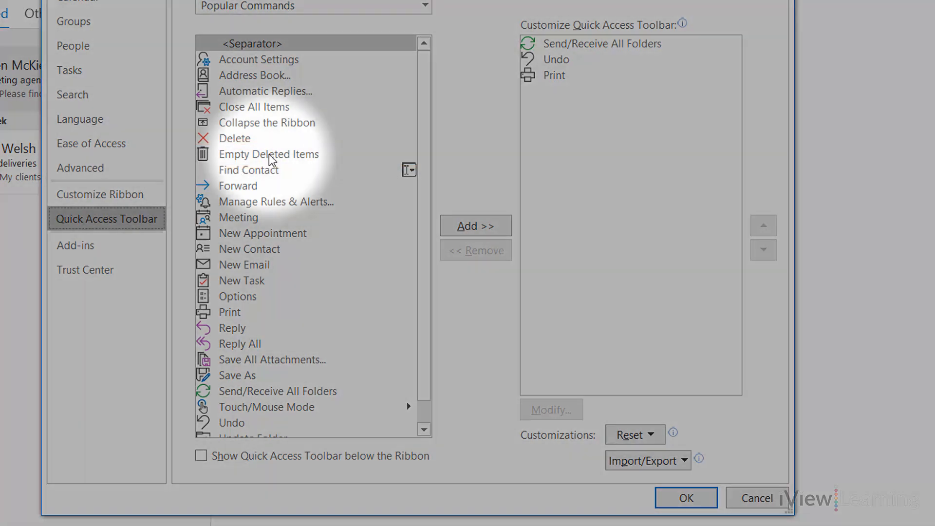
Add Empty Deleted Items to the toolbar, apply with OK, and verify it is checked.
click(269, 154)
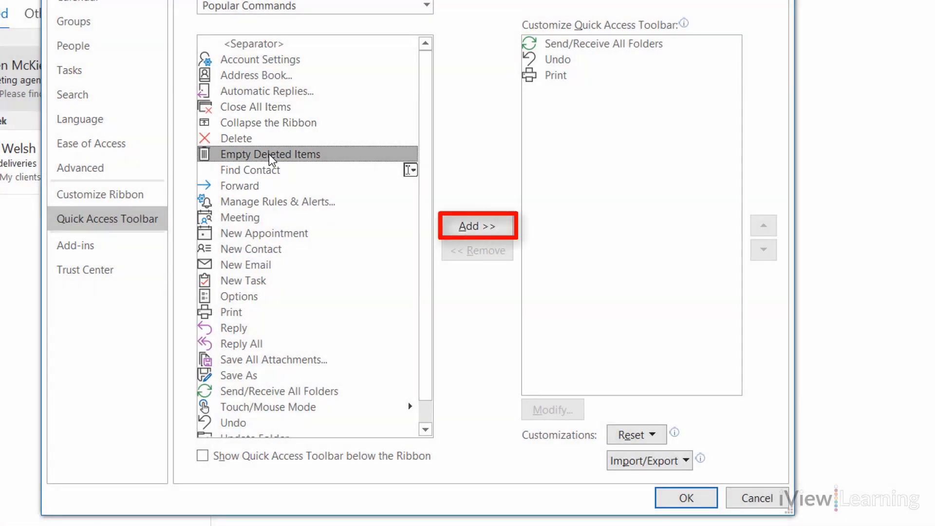
click(476, 226)
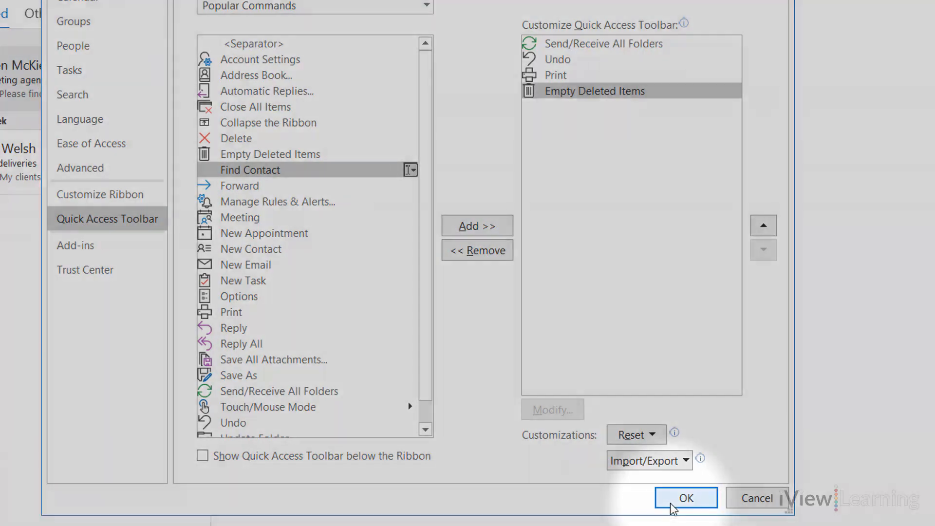
click(685, 497)
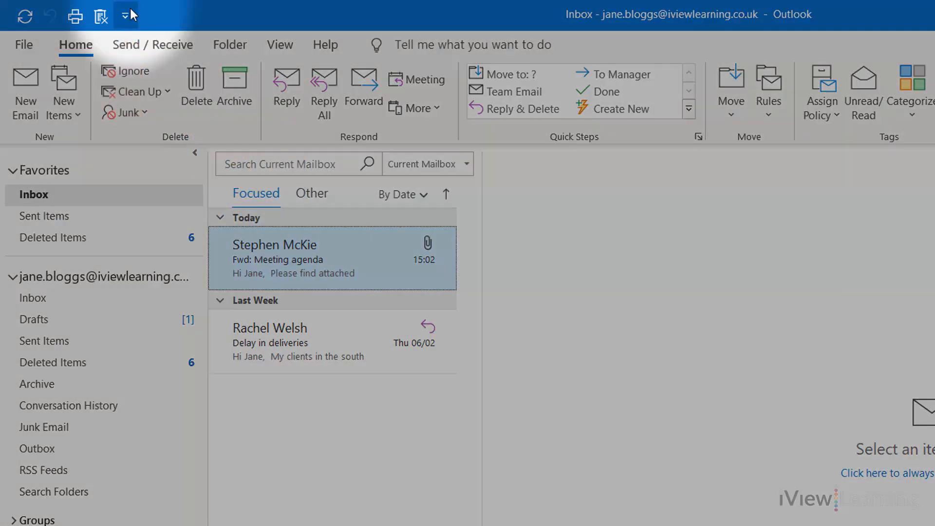
click(125, 15)
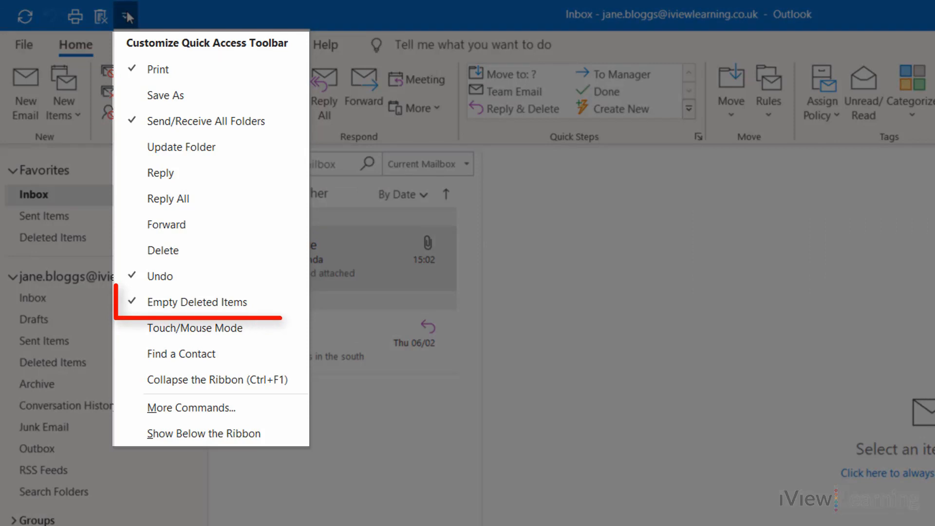